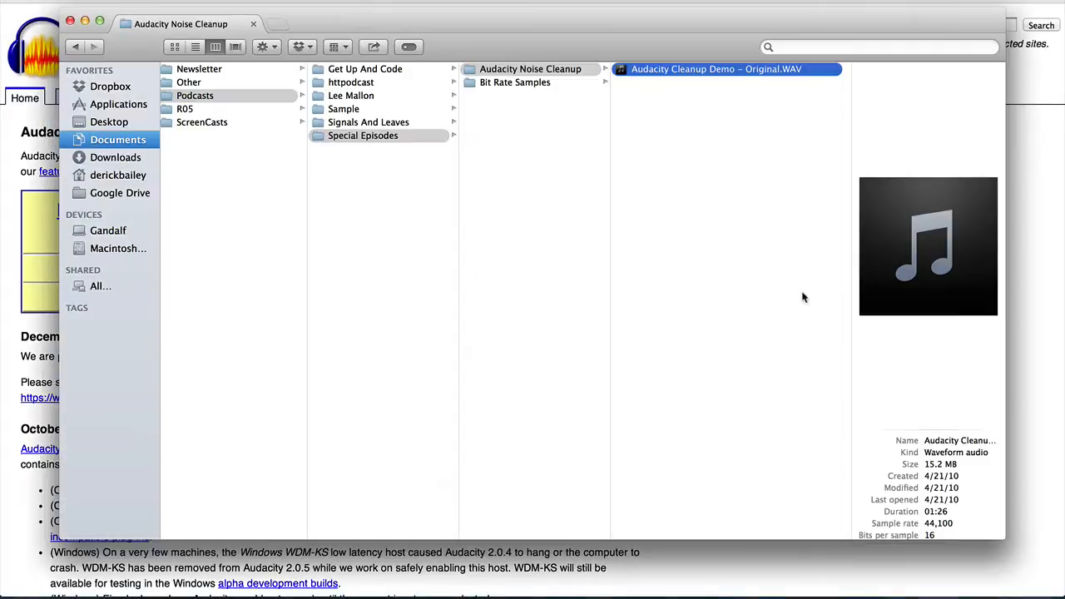
{"action": "mouse_move", "coordinate": [649, 90]}
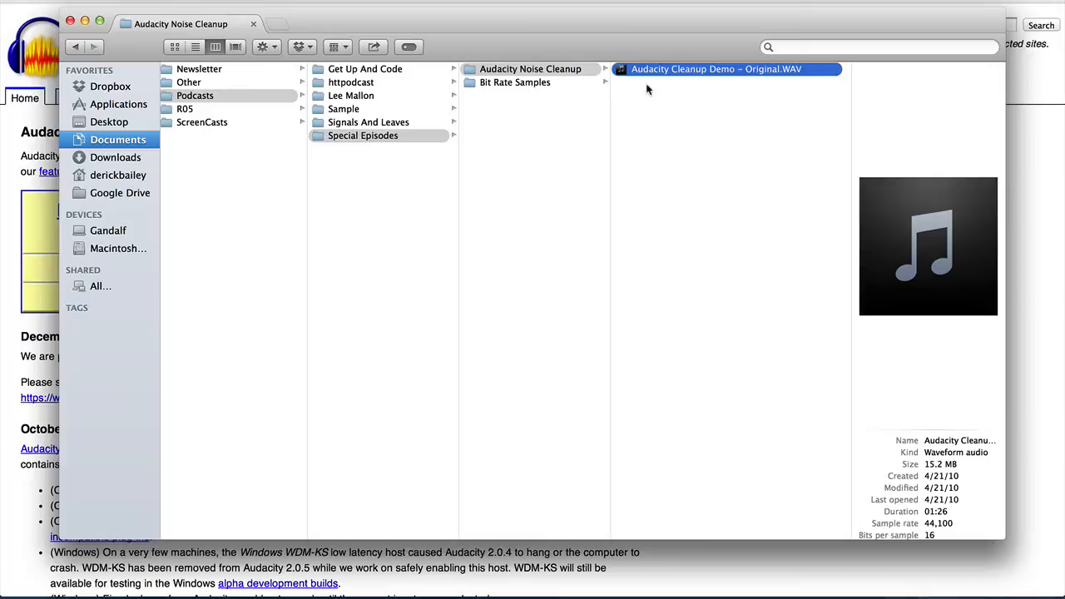
{"action": "mouse_move", "coordinate": [625, 75]}
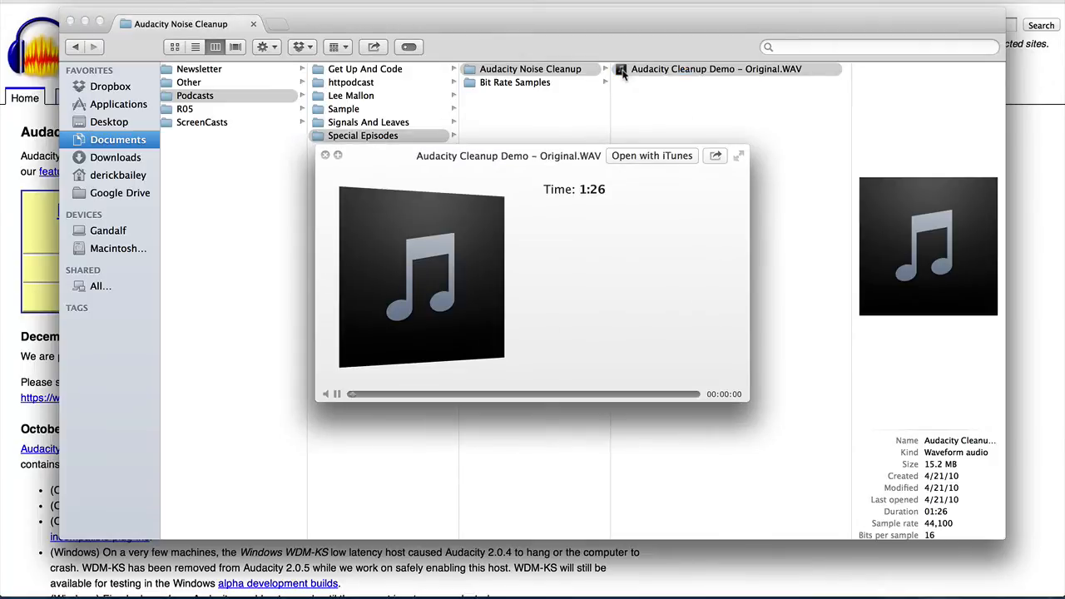
Play the Quick Look preview of the original WAV recording, then pause it
{"action": "left_click", "coordinate": [338, 393]}
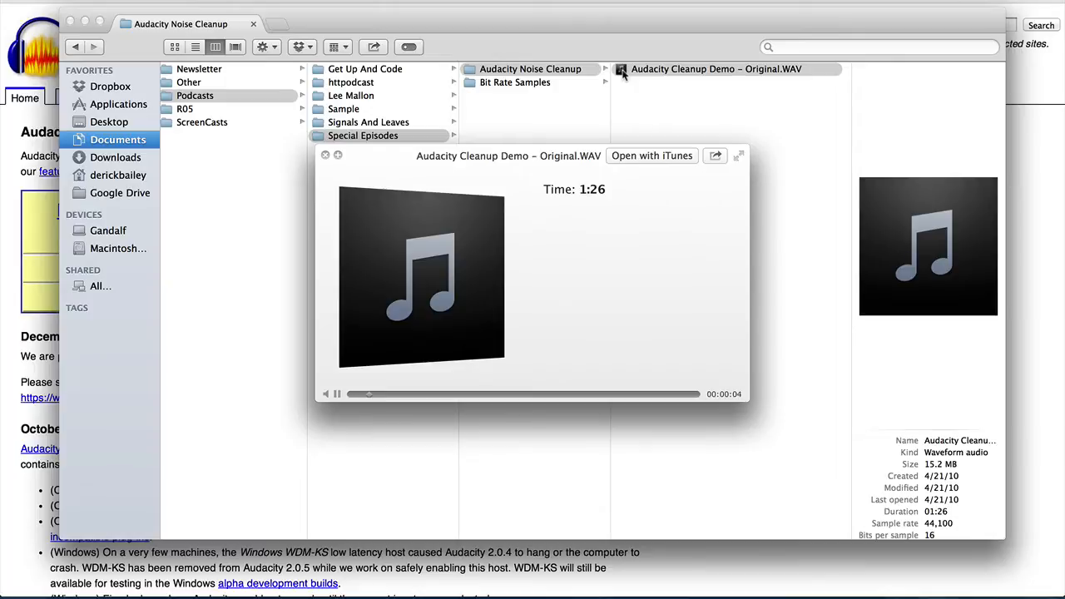
{"action": "left_click", "coordinate": [325, 154]}
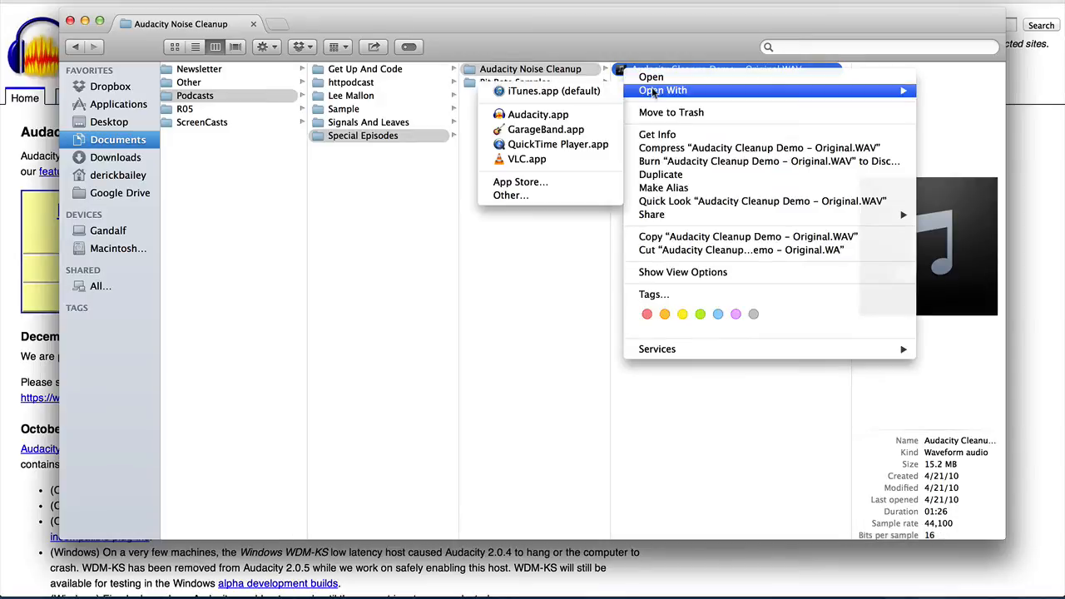
{"action": "mouse_move", "coordinate": [537, 113]}
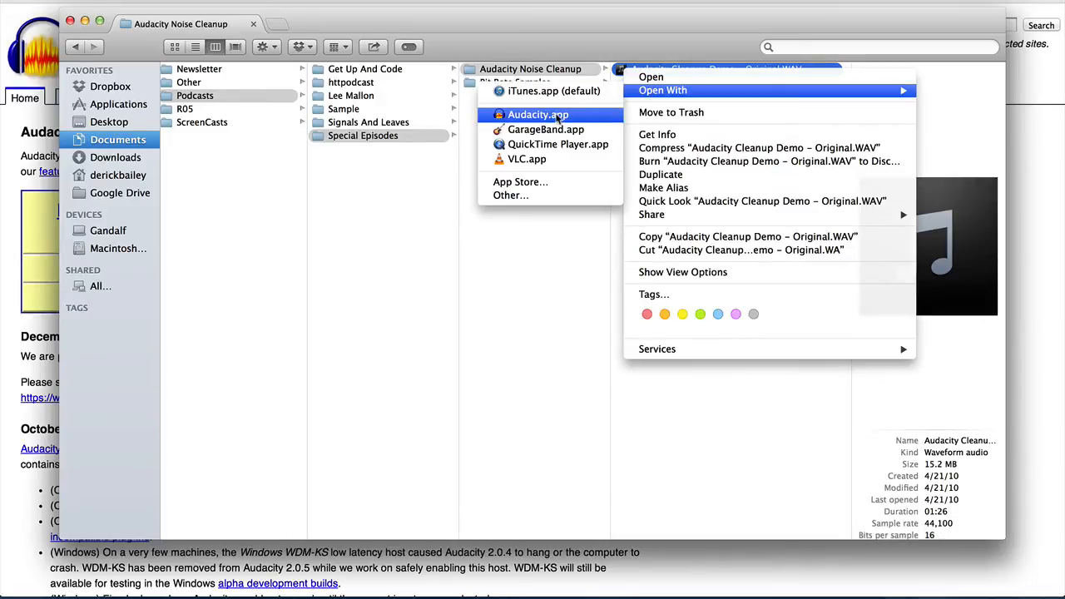
Open the Audacity Cleanup Demo - Original WAV in Audacity
{"action": "left_click", "coordinate": [537, 113]}
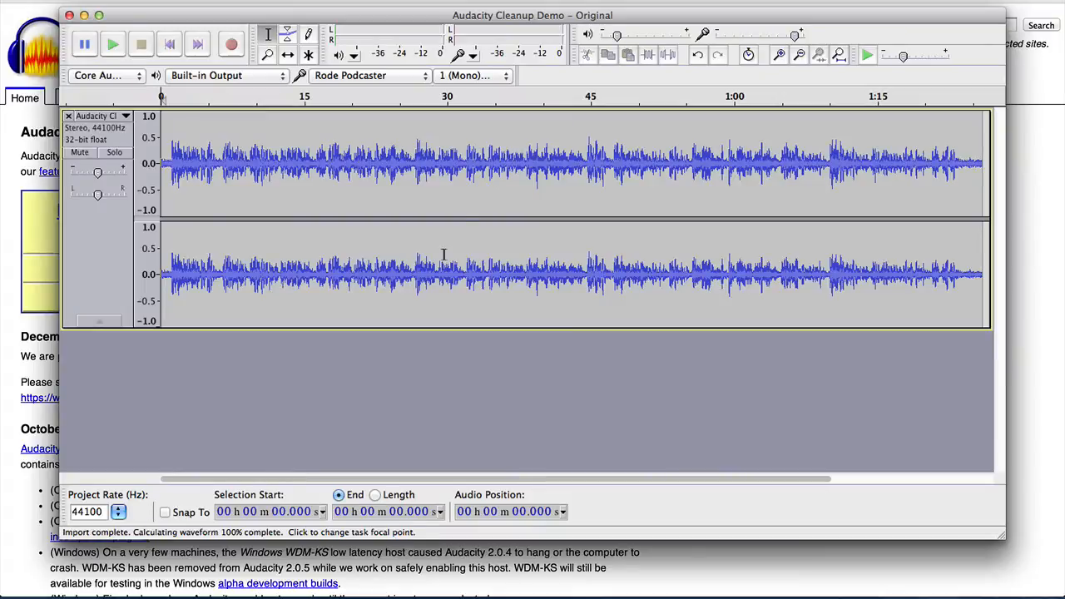
{"action": "mouse_move", "coordinate": [167, 165]}
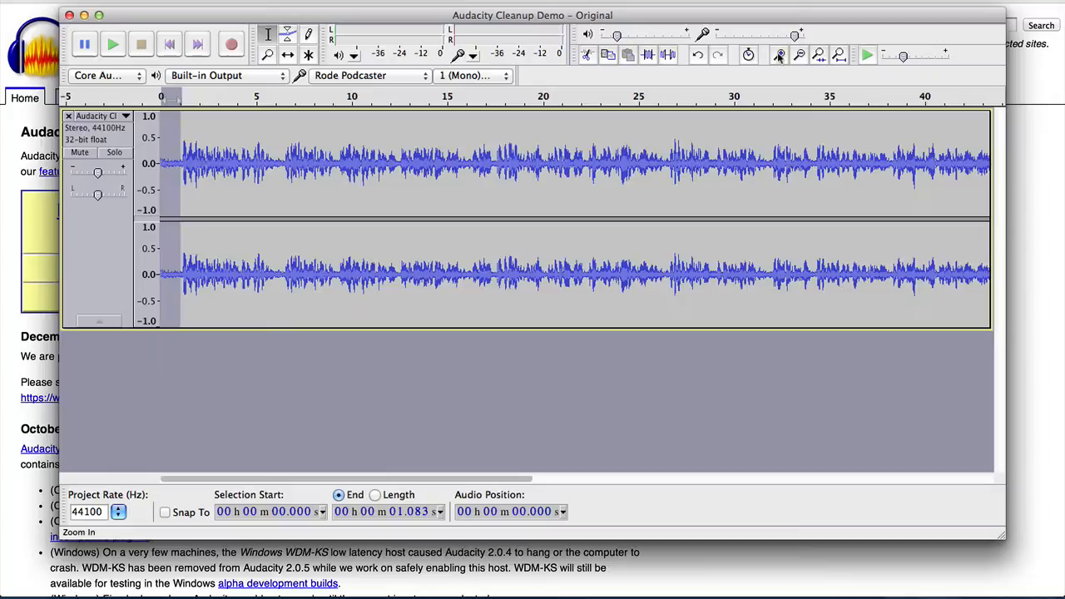
Zoom into the first seconds and select the hum-only stretch before speech starts near 1.2 s
{"action": "left_click", "coordinate": [779, 53]}
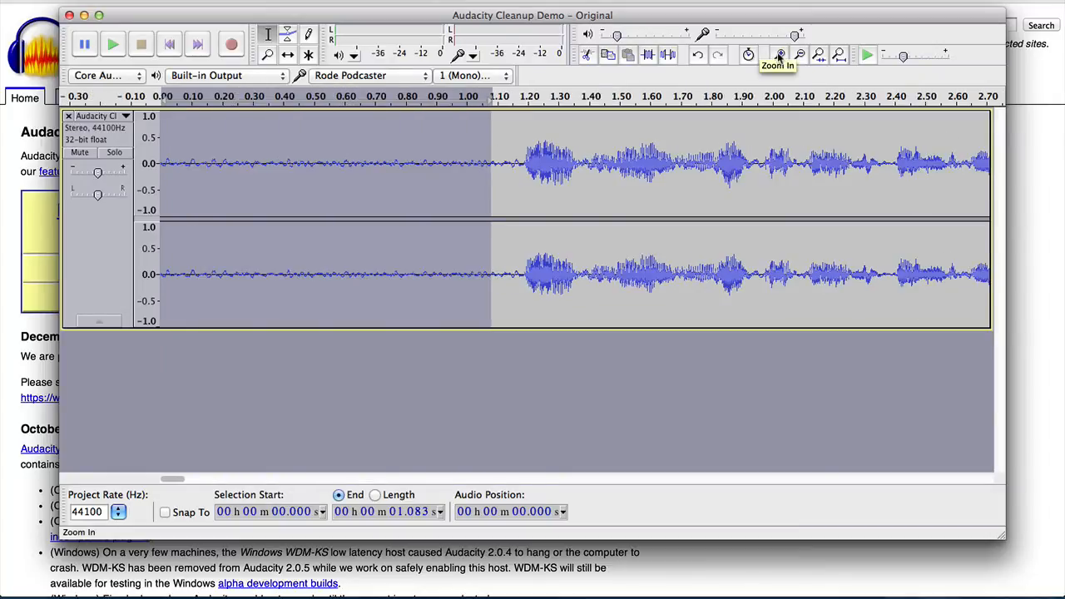
{"action": "left_click", "coordinate": [518, 163]}
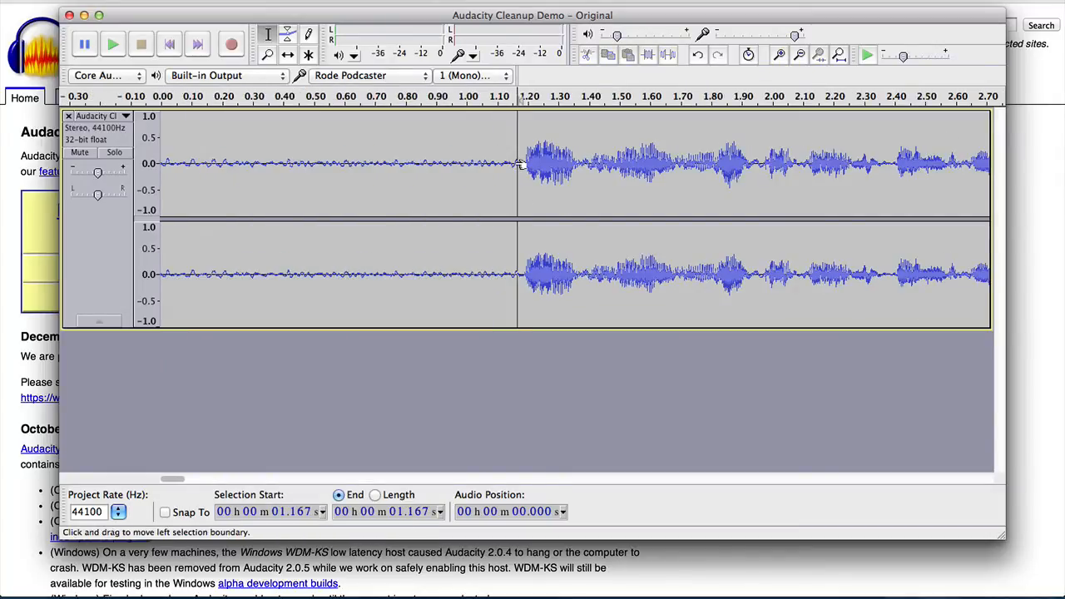
{"action": "left_click", "coordinate": [160, 163]}
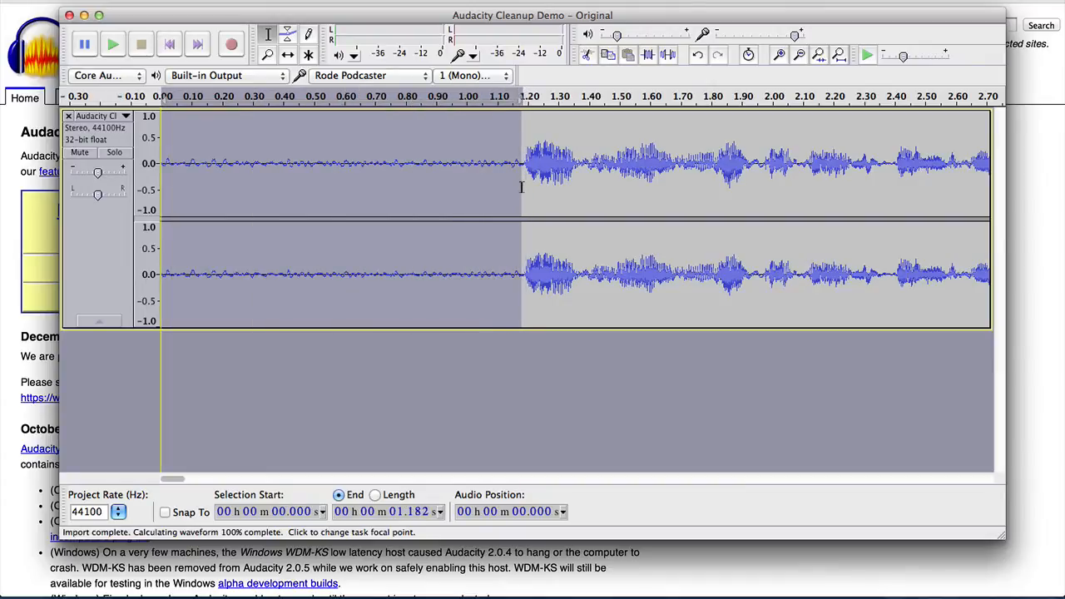
{"action": "mouse_move", "coordinate": [519, 188]}
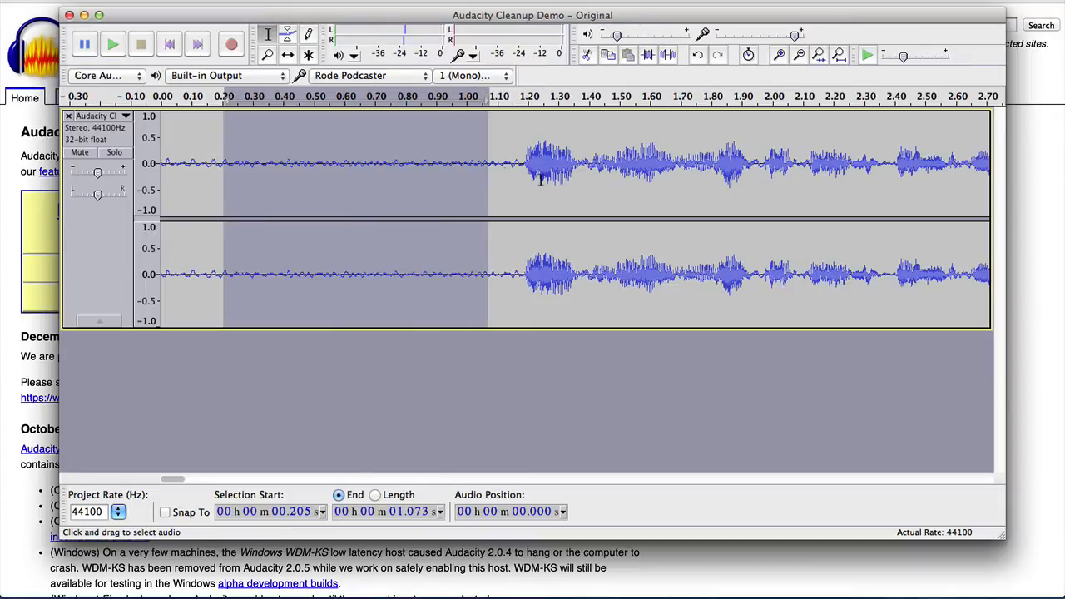
{"action": "left_click_drag", "start_coordinate": [541, 175], "coordinate": [896, 174]}
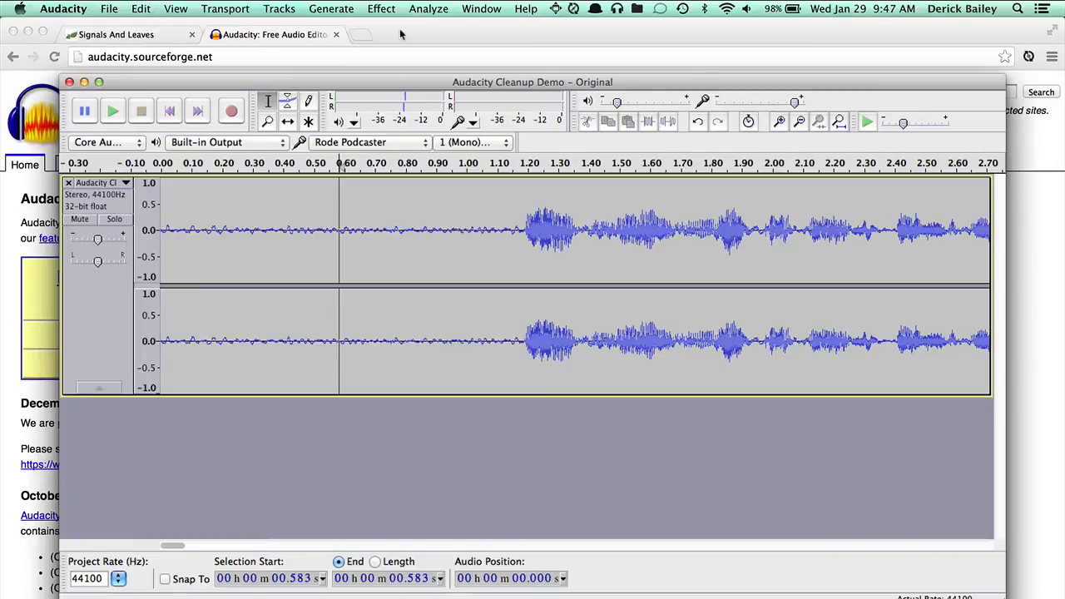
Bring up the Noise Removal effect from the Effect menu
{"action": "left_click", "coordinate": [379, 8]}
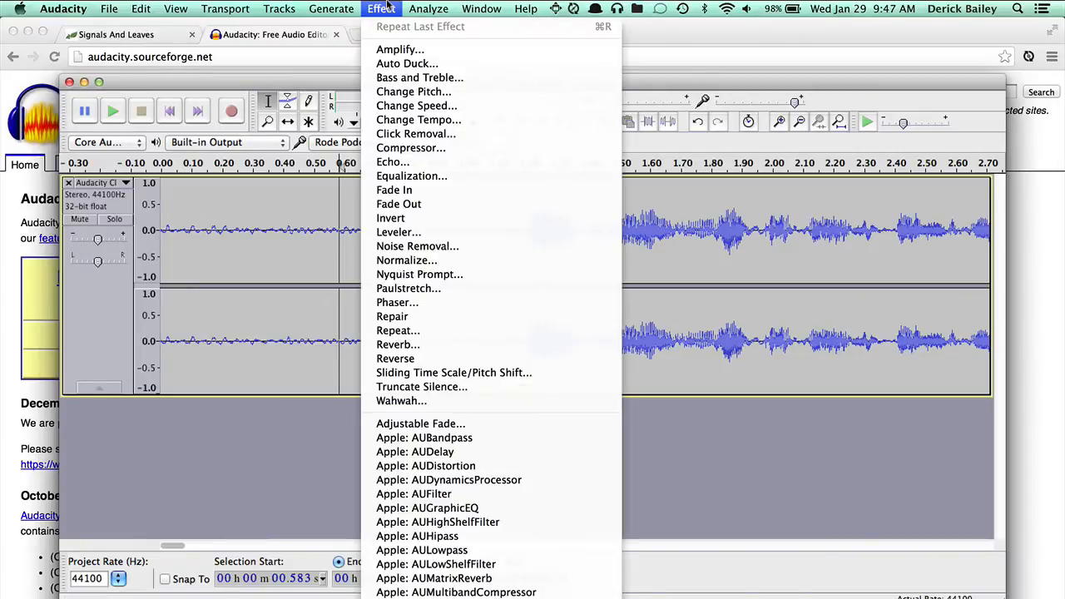
{"action": "mouse_move", "coordinate": [416, 246]}
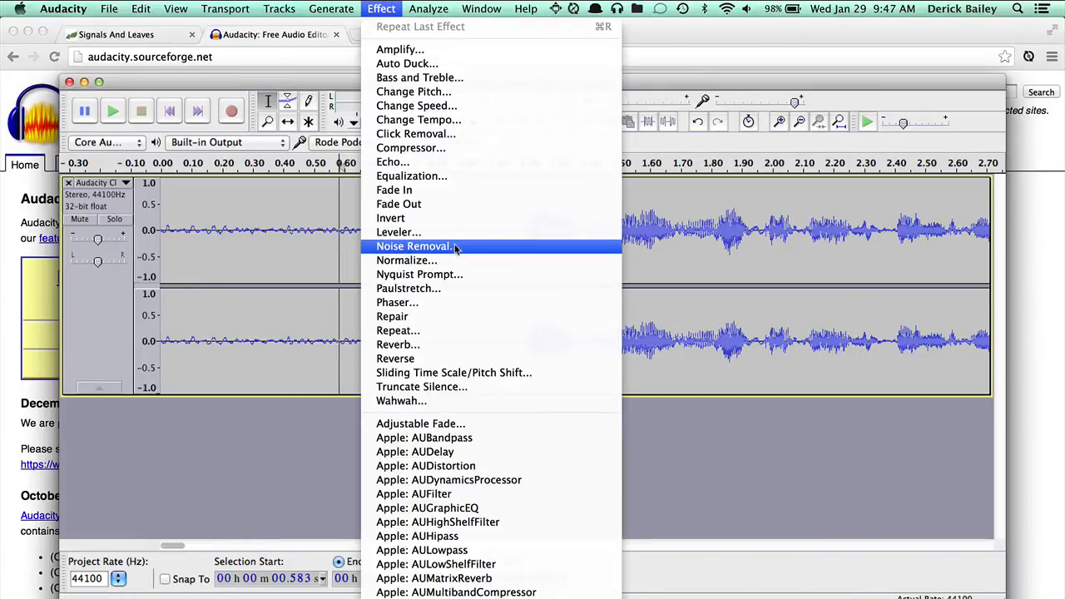
{"action": "left_click", "coordinate": [413, 246]}
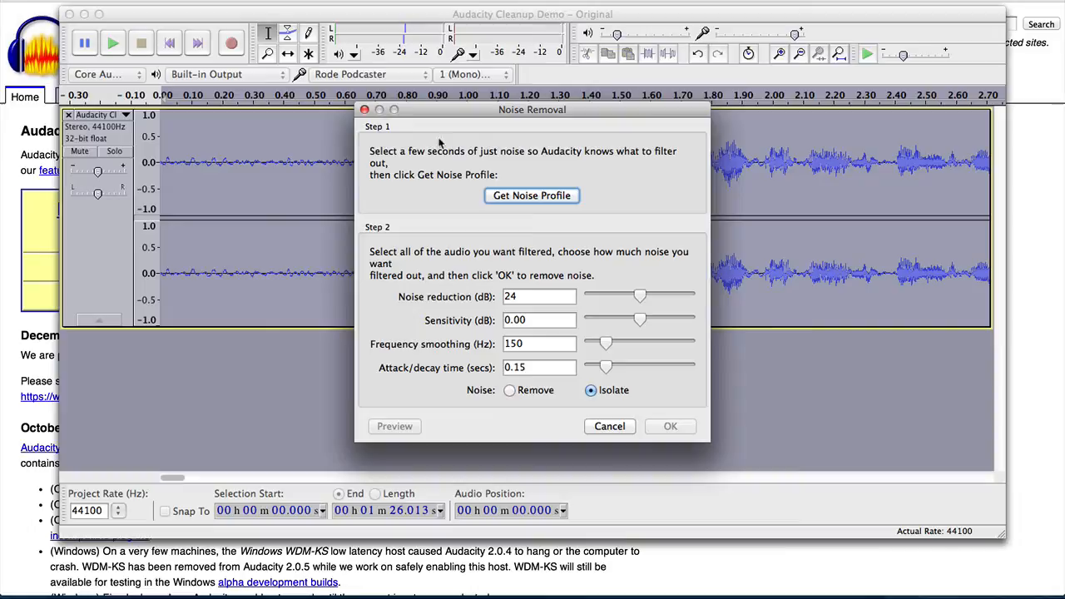
{"action": "mouse_move", "coordinate": [496, 220]}
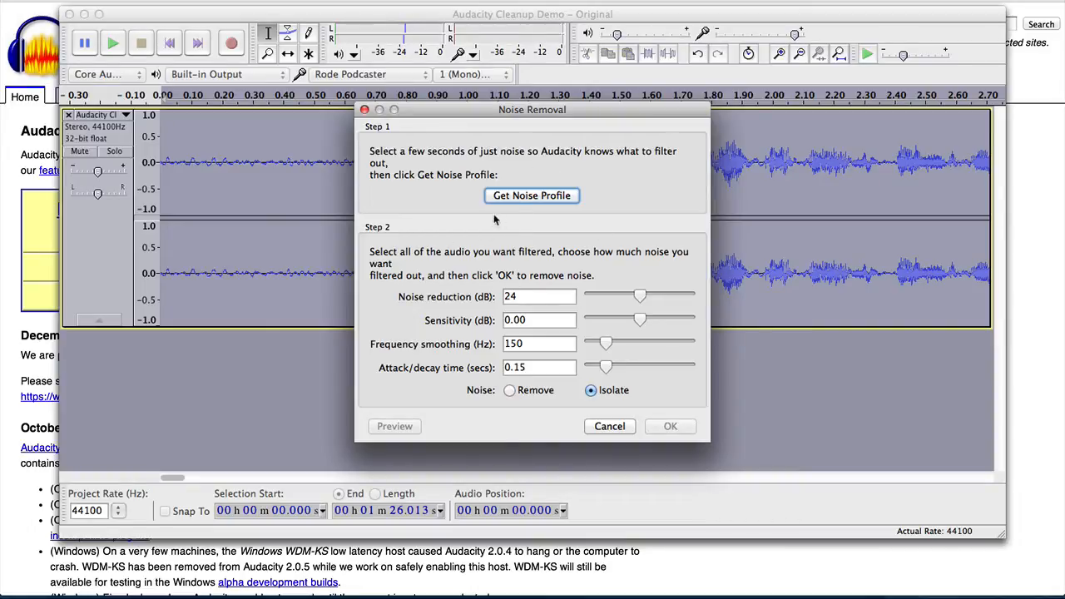
{"action": "mouse_move", "coordinate": [241, 146]}
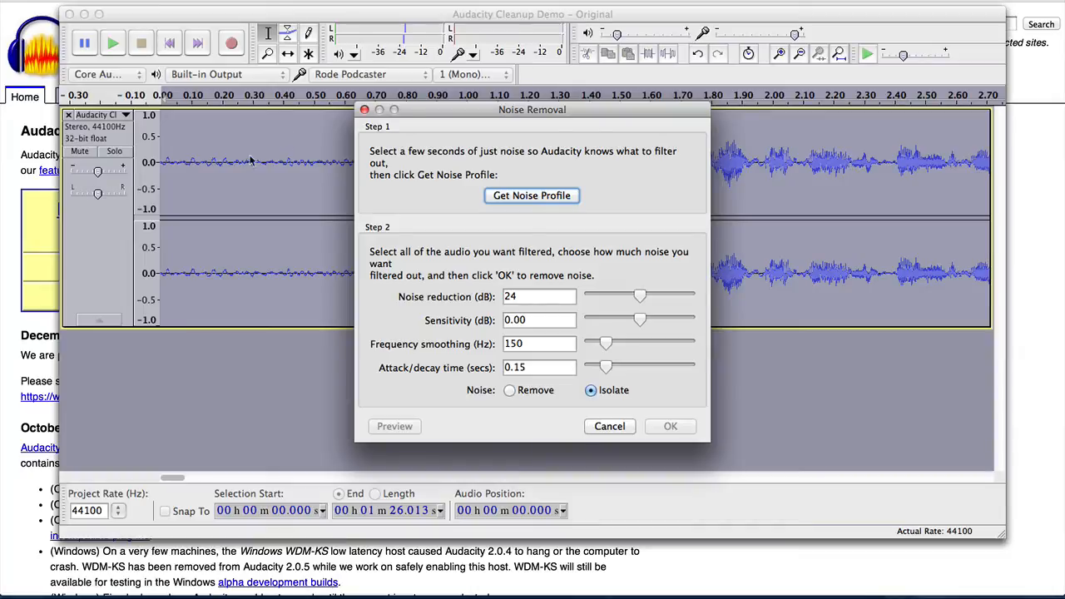
{"action": "mouse_move", "coordinate": [241, 163]}
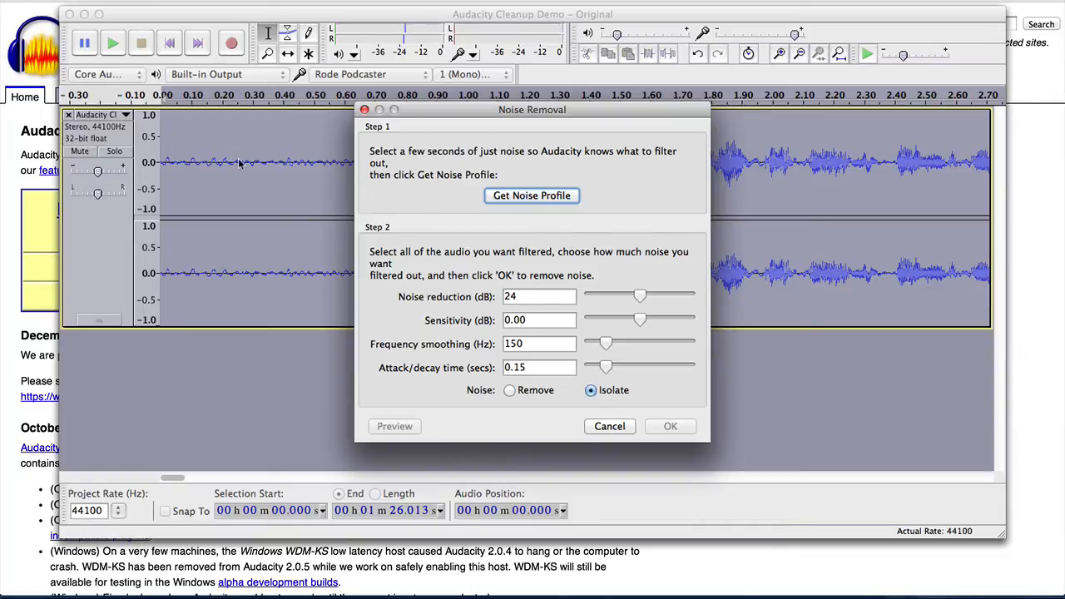
{"action": "mouse_move", "coordinate": [326, 138]}
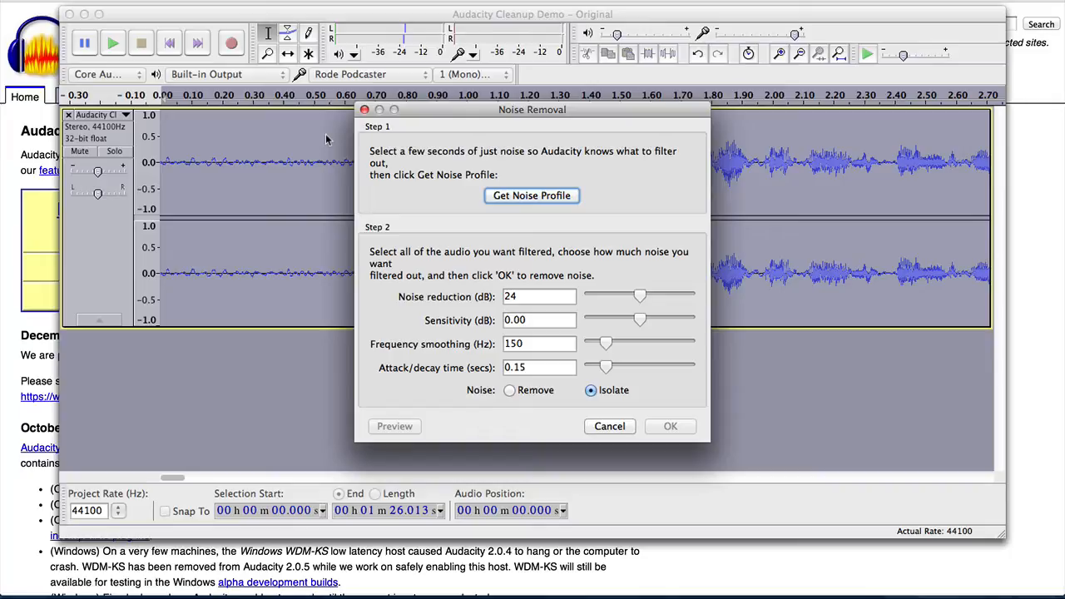
{"action": "mouse_move", "coordinate": [343, 133]}
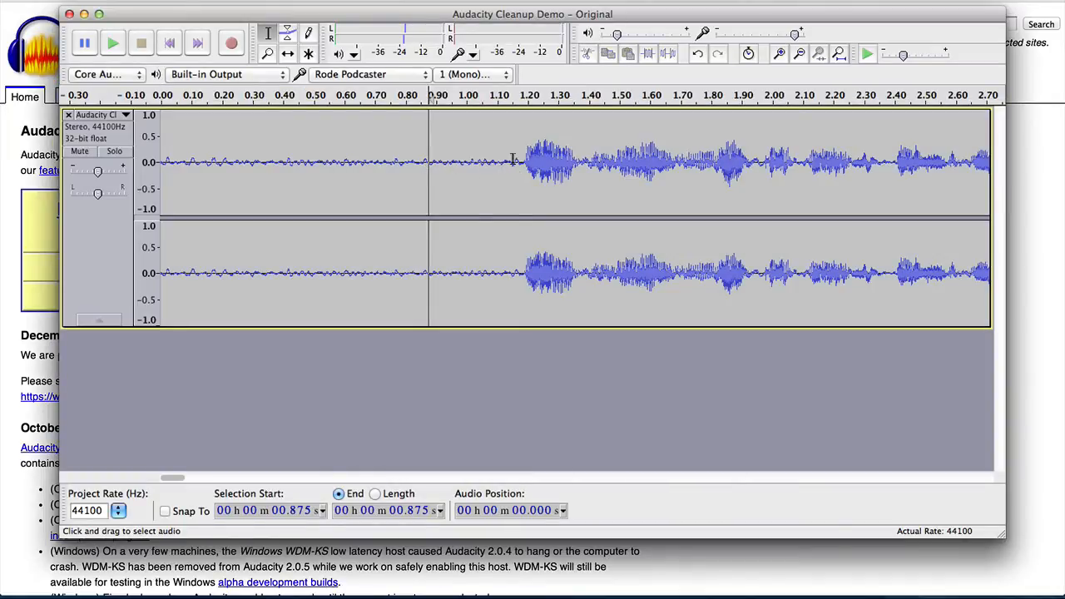
Select the hum-only intro and reopen Noise Removal to capture its noise profile
{"action": "left_click_drag", "start_coordinate": [186, 163], "coordinate": [480, 164]}
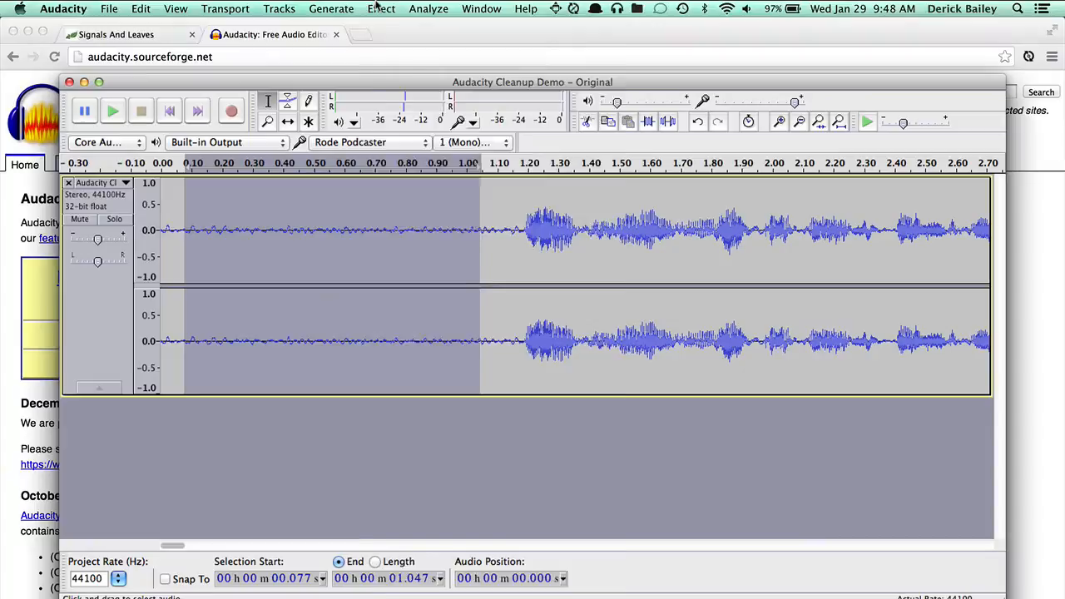
{"action": "left_click", "coordinate": [381, 9]}
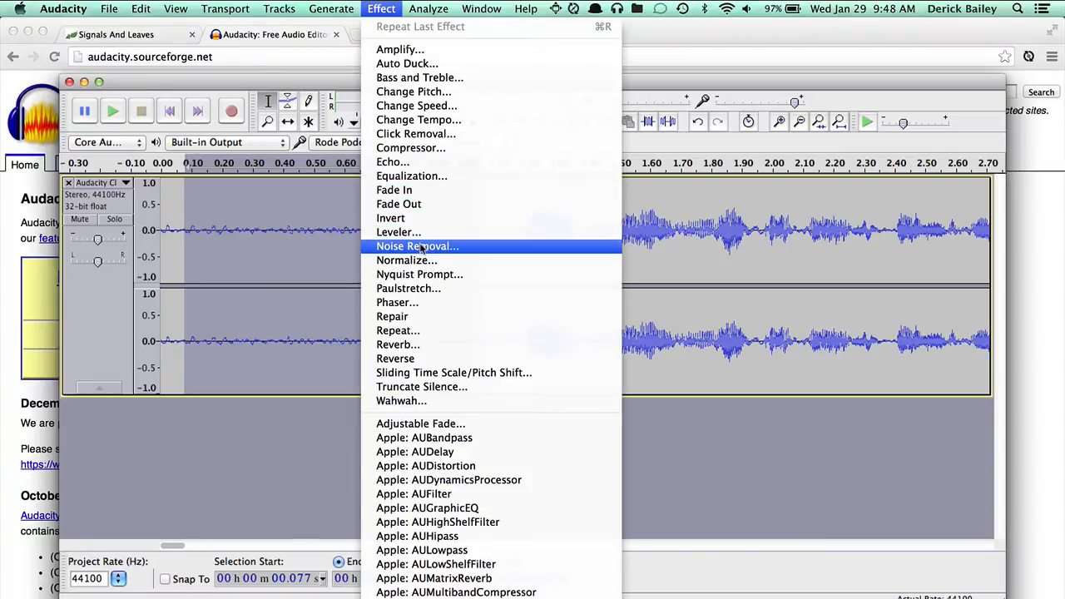
{"action": "left_click", "coordinate": [416, 246]}
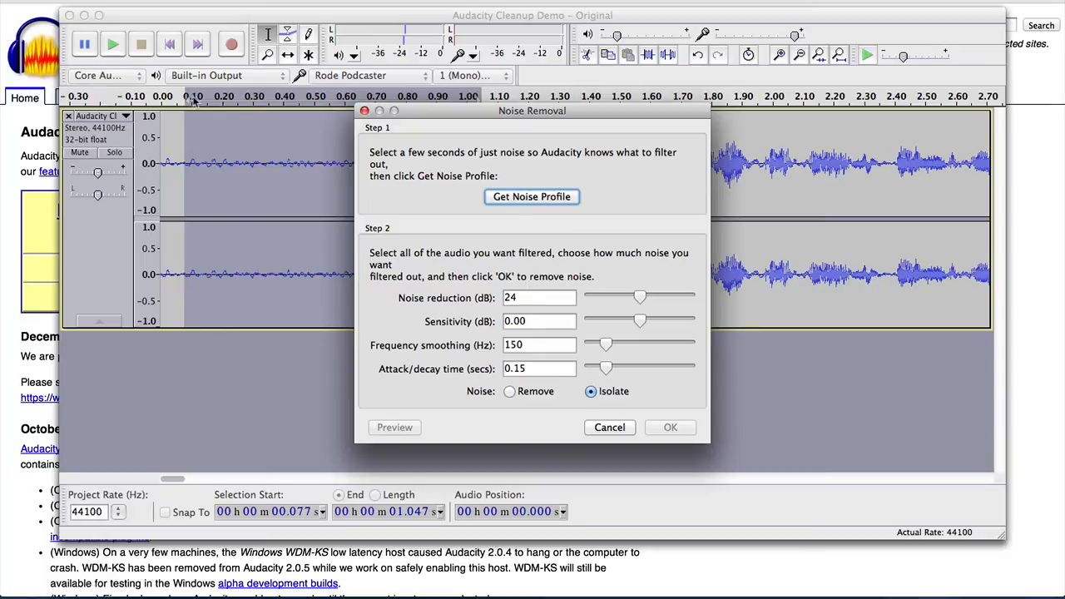
{"action": "mouse_move", "coordinate": [336, 136]}
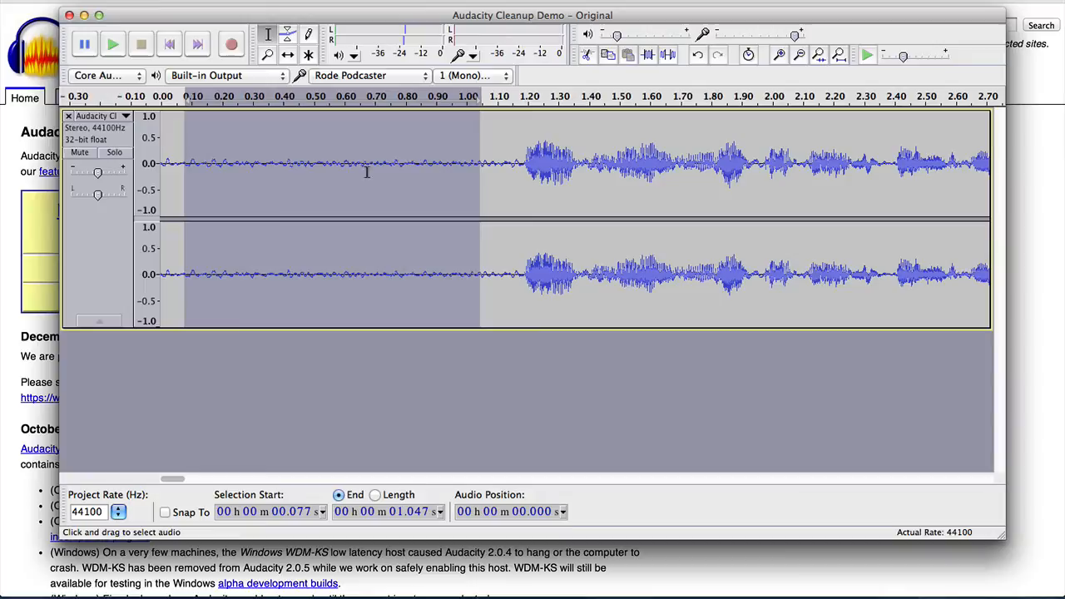
{"action": "mouse_move", "coordinate": [466, 176]}
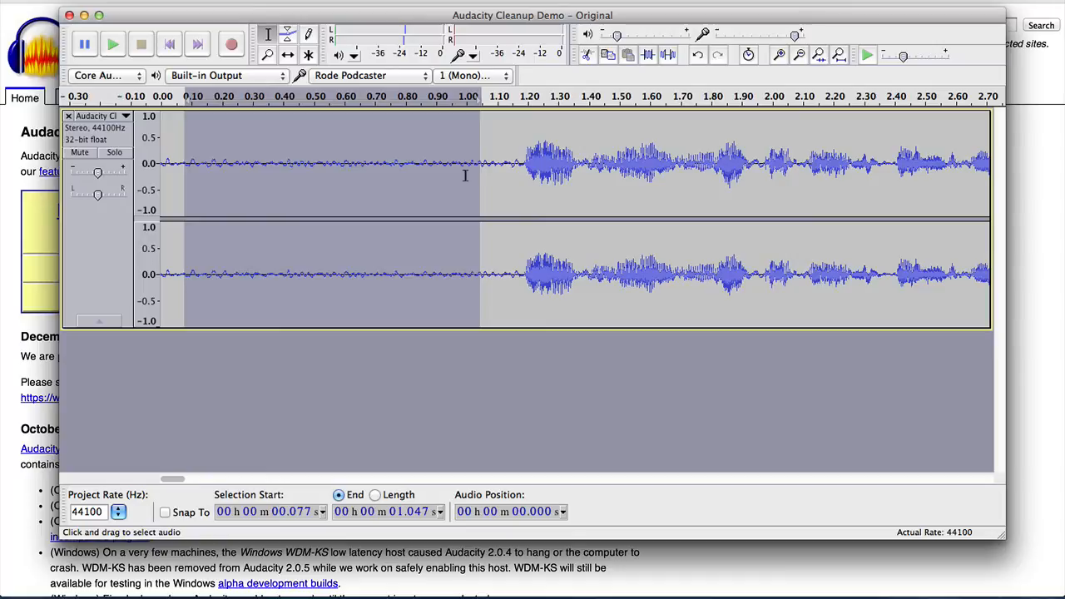
{"action": "mouse_move", "coordinate": [439, 203]}
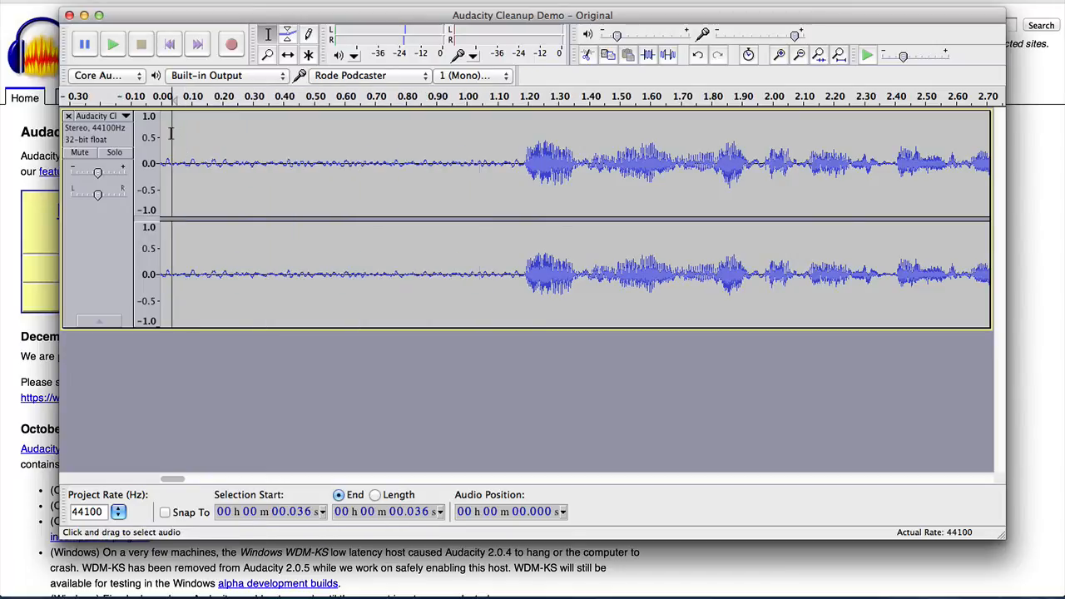
{"action": "mouse_move", "coordinate": [174, 136]}
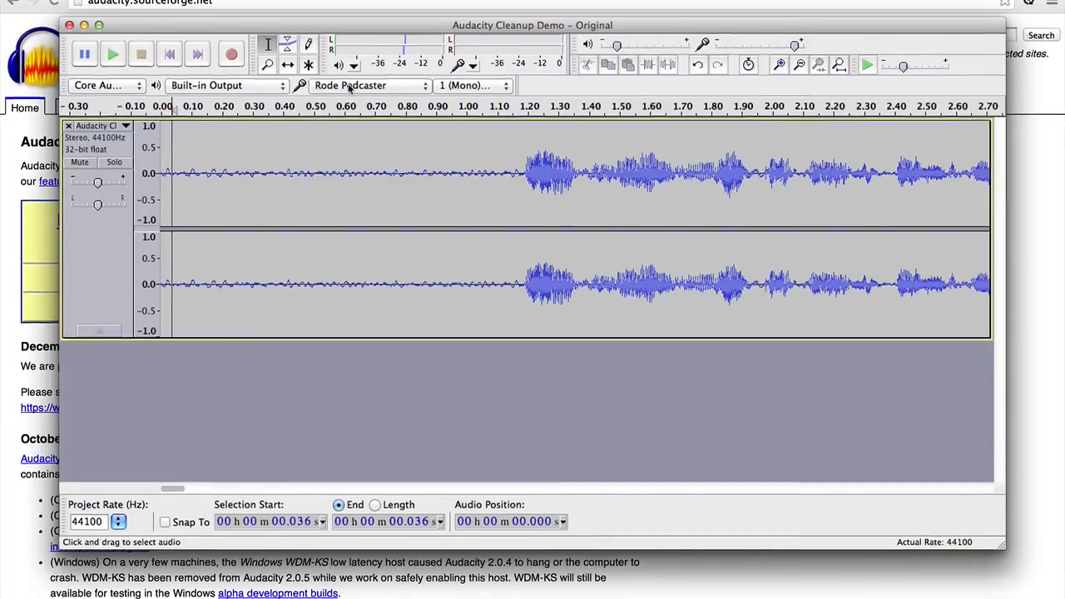
Apply Noise Removal across the whole recording, flattening the hum before speech to silence
{"action": "left_click", "coordinate": [382, 10]}
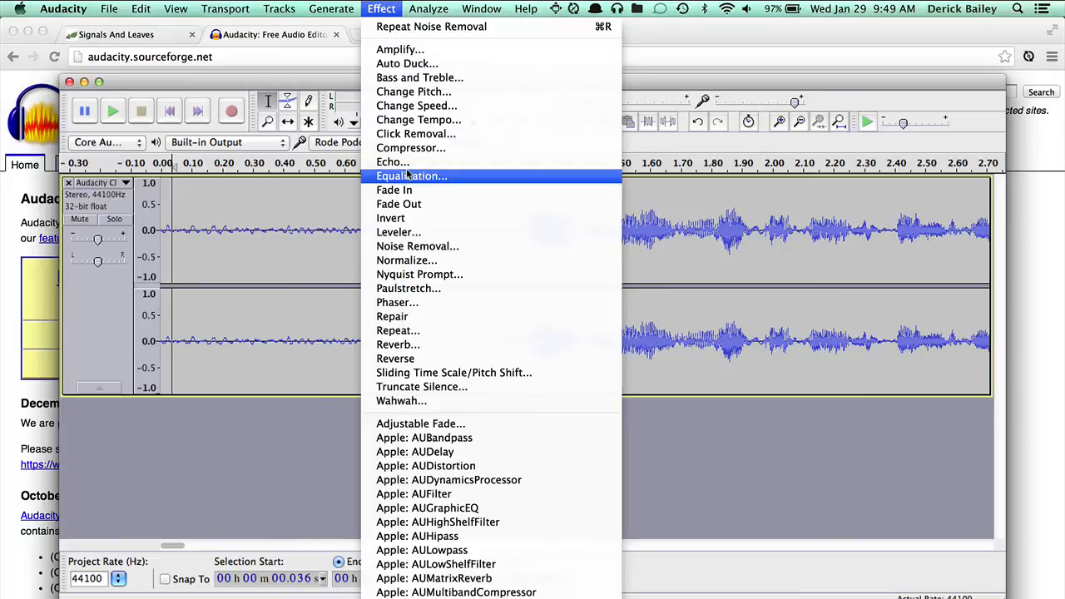
{"action": "left_click", "coordinate": [416, 246]}
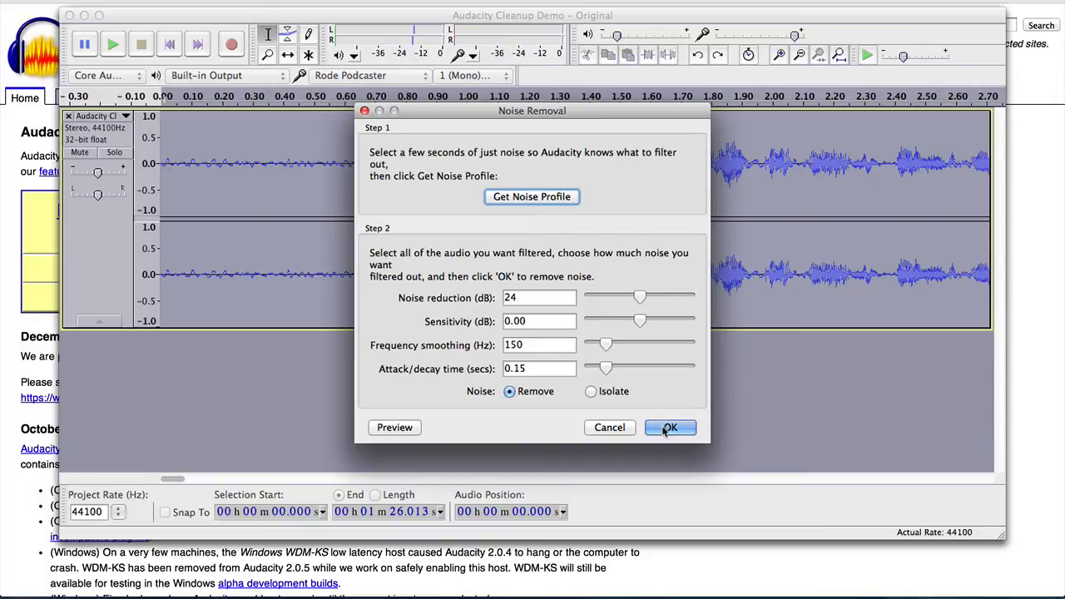
{"action": "mouse_move", "coordinate": [641, 298]}
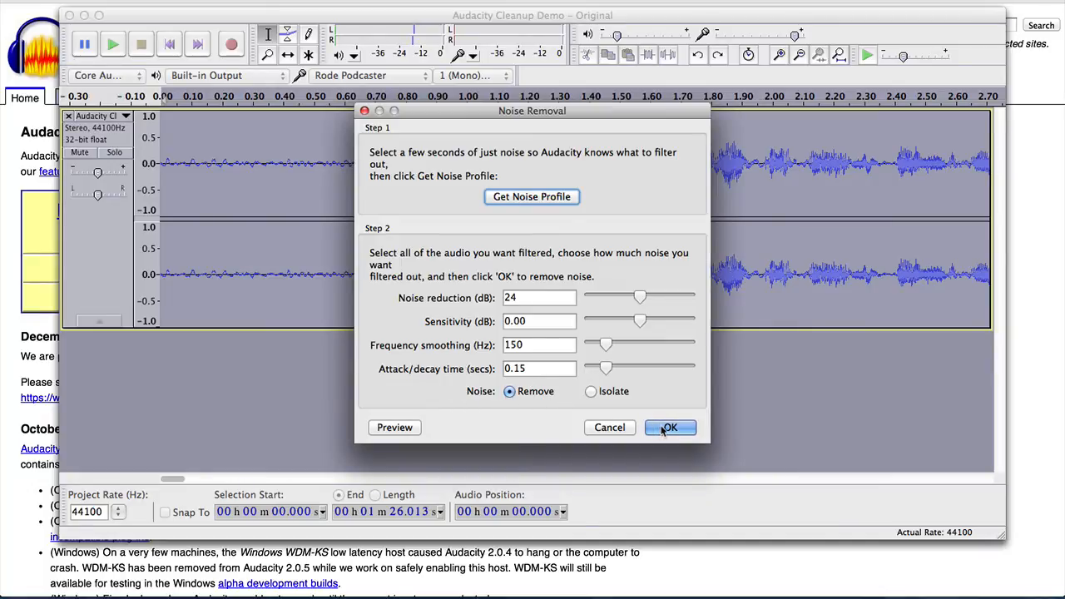
{"action": "left_click", "coordinate": [669, 427]}
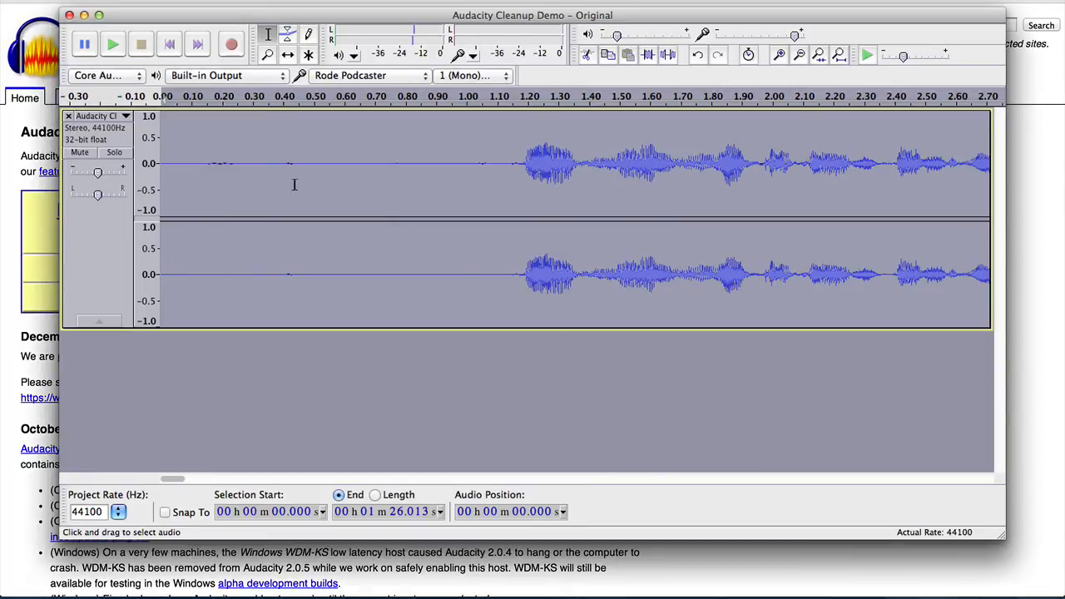
Inspect the now-flat intro, return to the start, and play the cleaned recording
{"action": "left_click_drag", "start_coordinate": [163, 163], "coordinate": [329, 164]}
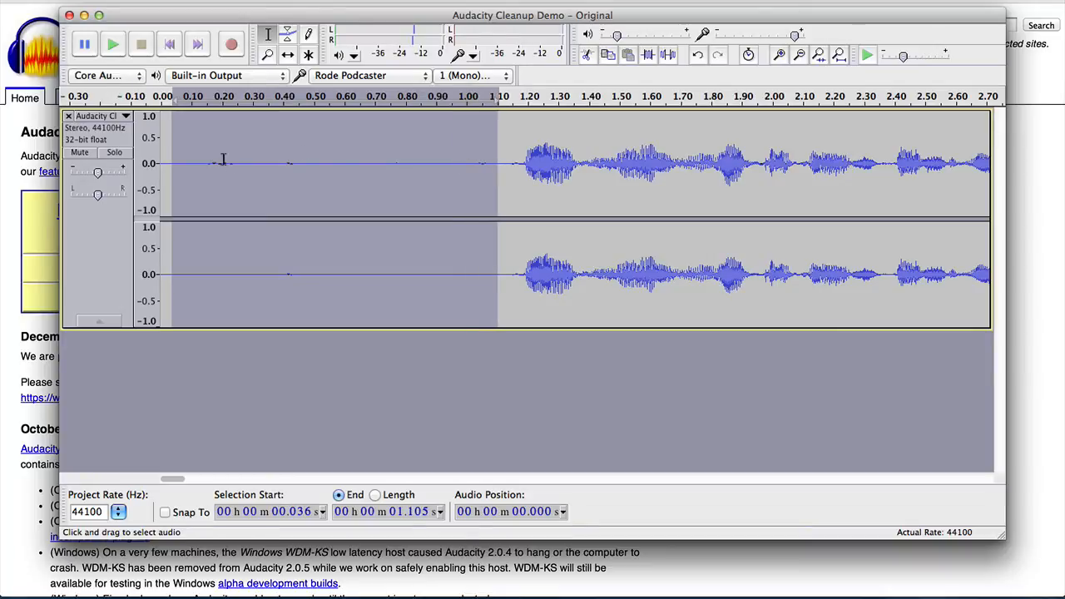
{"action": "left_click", "coordinate": [296, 163]}
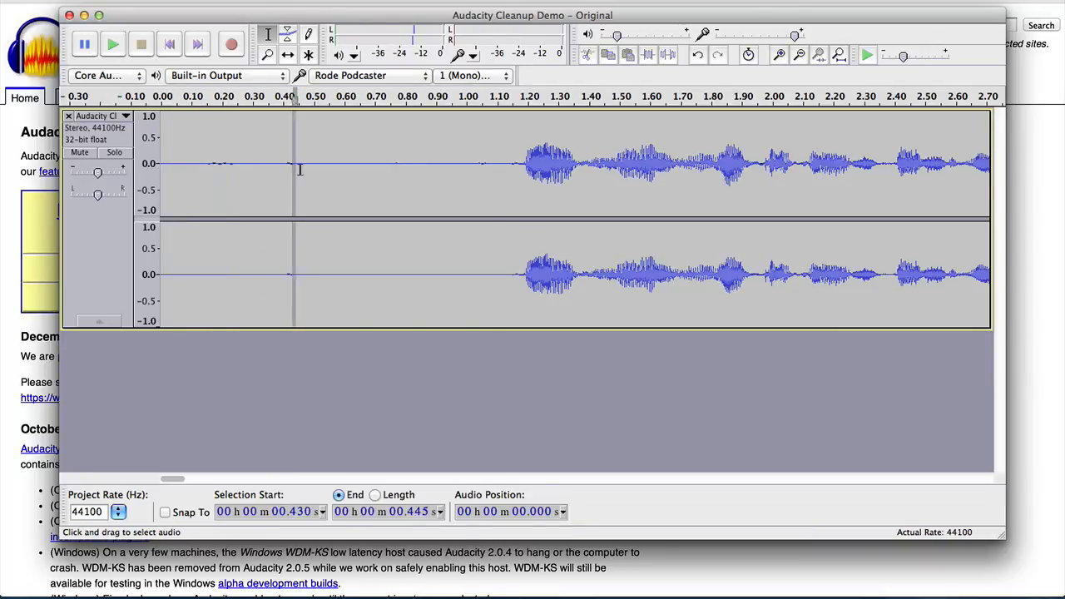
{"action": "left_click", "coordinate": [496, 165]}
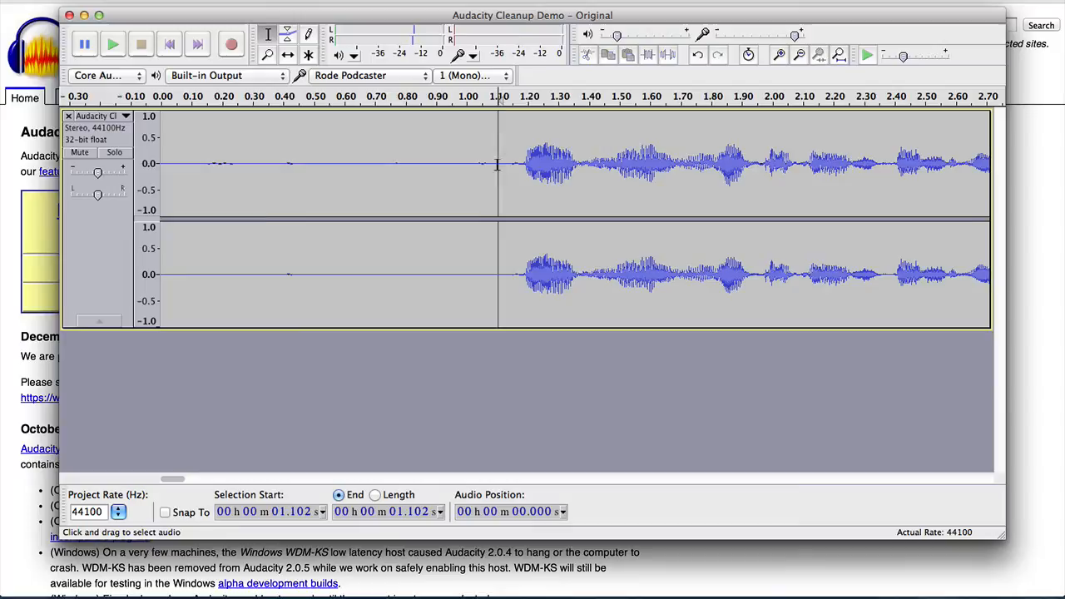
{"action": "left_click_drag", "start_coordinate": [497, 163], "coordinate": [530, 163]}
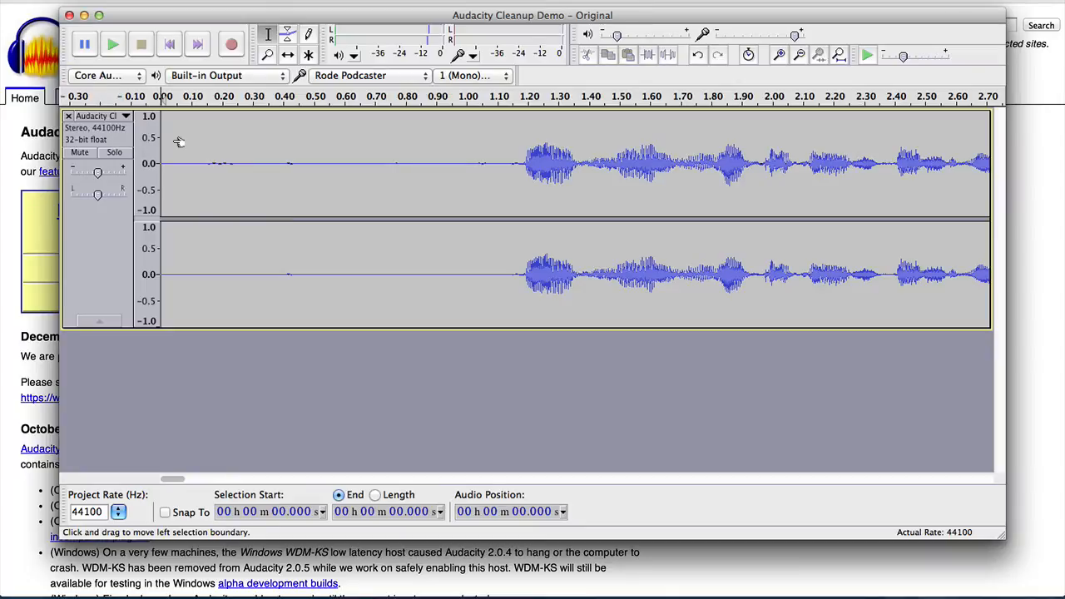
{"action": "left_click", "coordinate": [113, 44]}
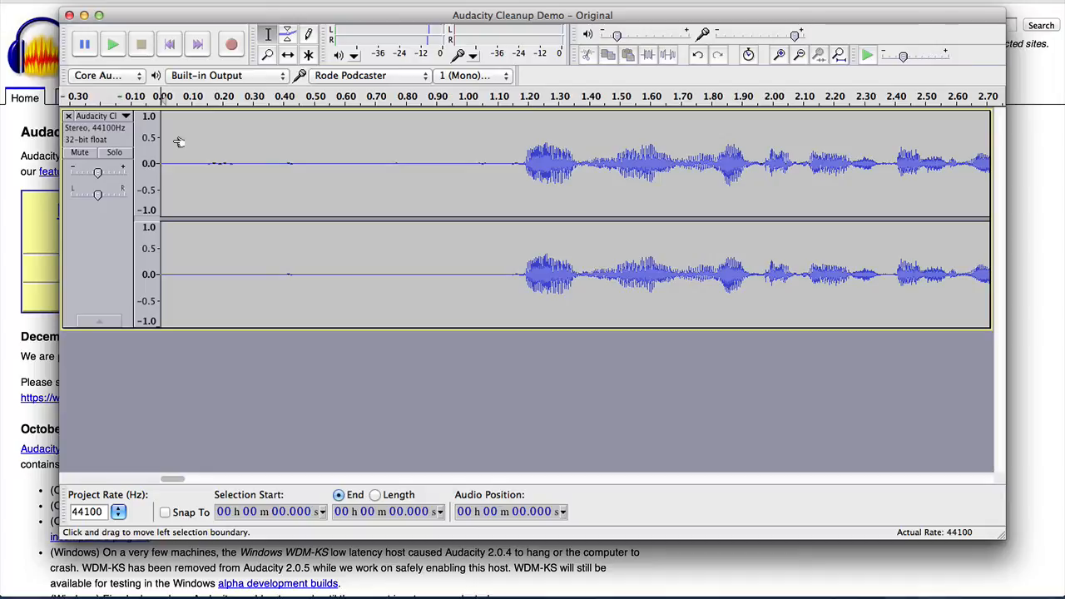
{"action": "left_click", "coordinate": [113, 43]}
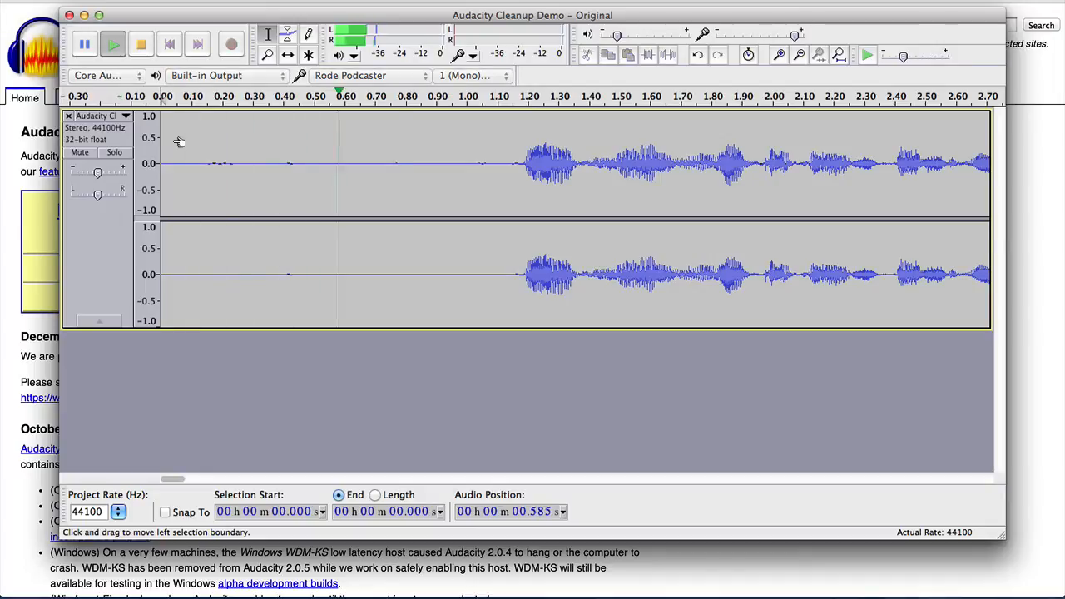